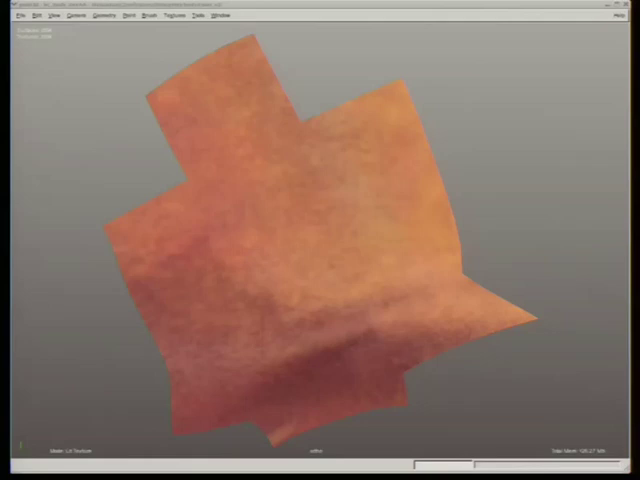
# Paint a single darker orange dab near the lower middle of the skin-coloured mesh.
pyautogui.click(256, 360)
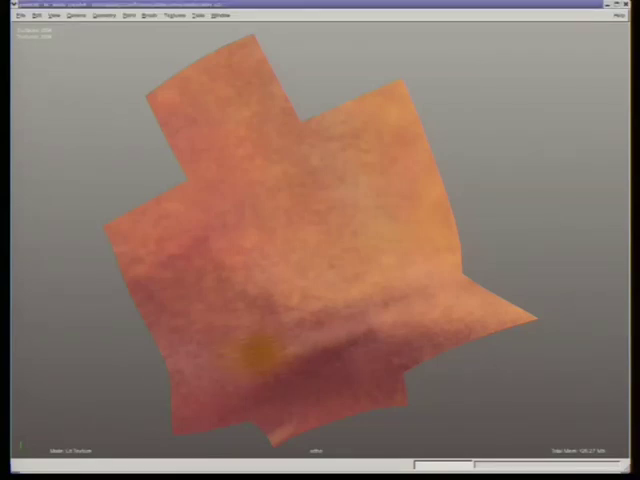